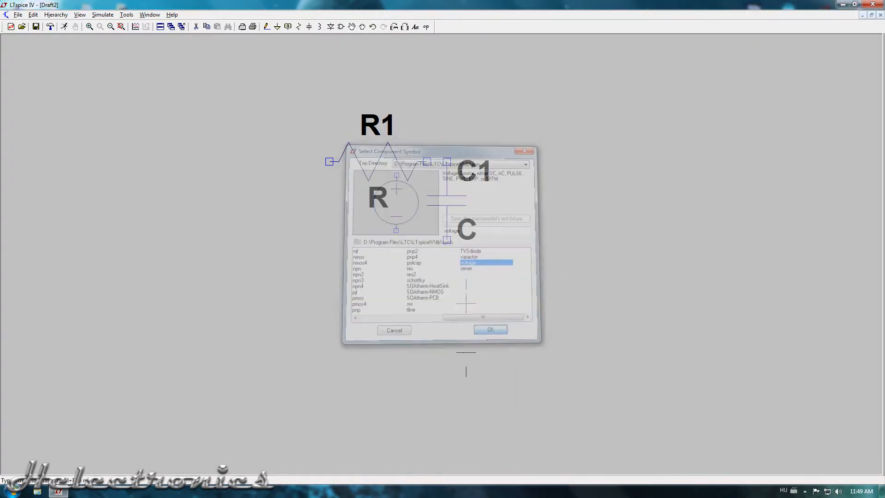
Place the voltage source V1 on the schematic.
click(489, 329)
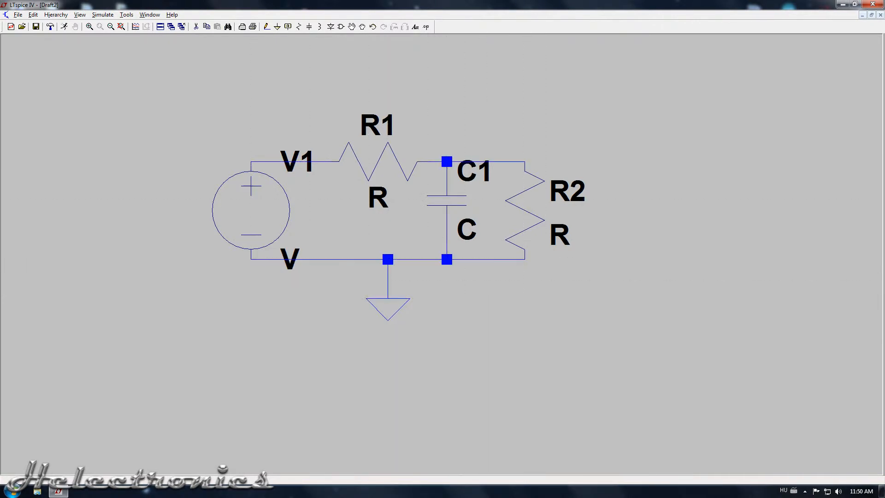
Set R2 to 10k and voltage source V1 to a 5 V DC value.
double_click(377, 153)
text(10)
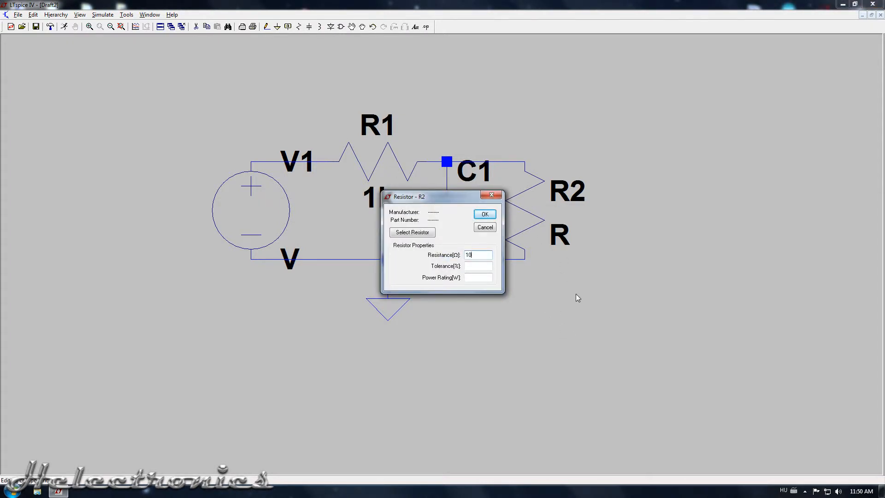
click(483, 214)
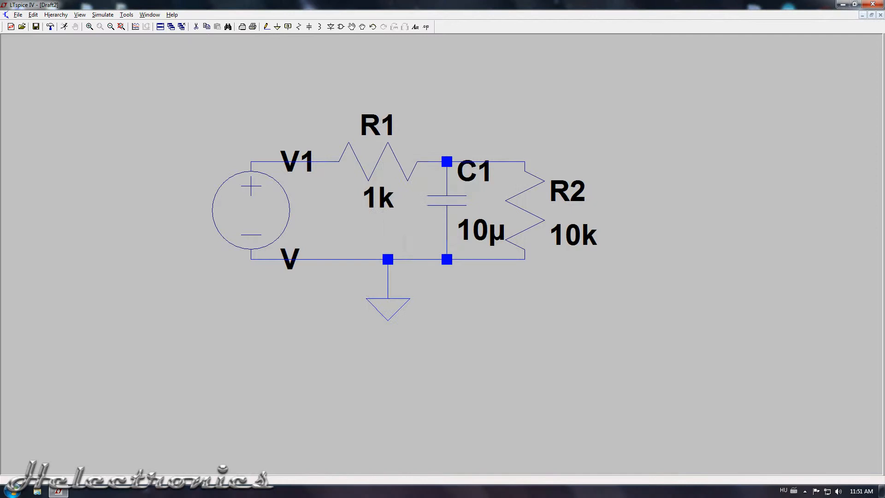
double_click(250, 210)
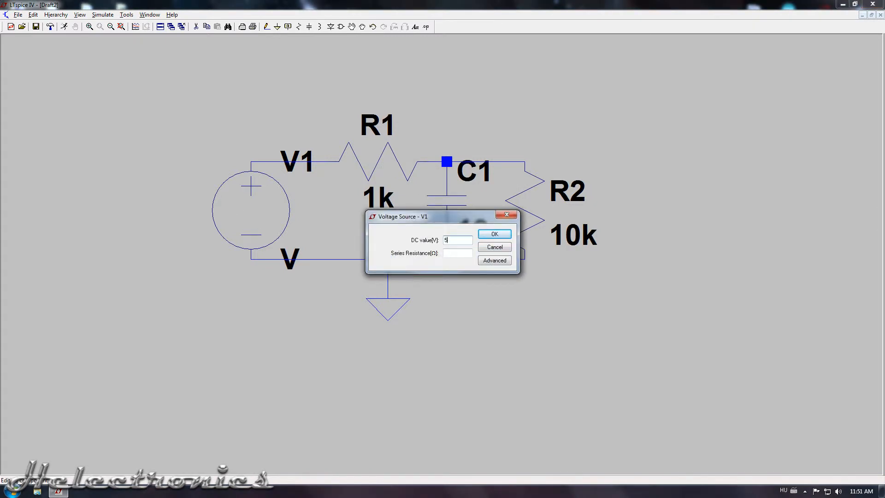
click(493, 234)
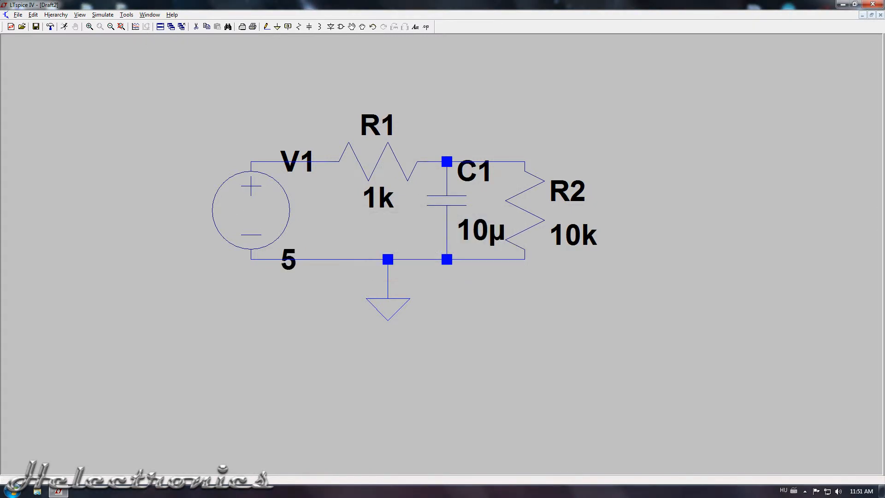
click(110, 26)
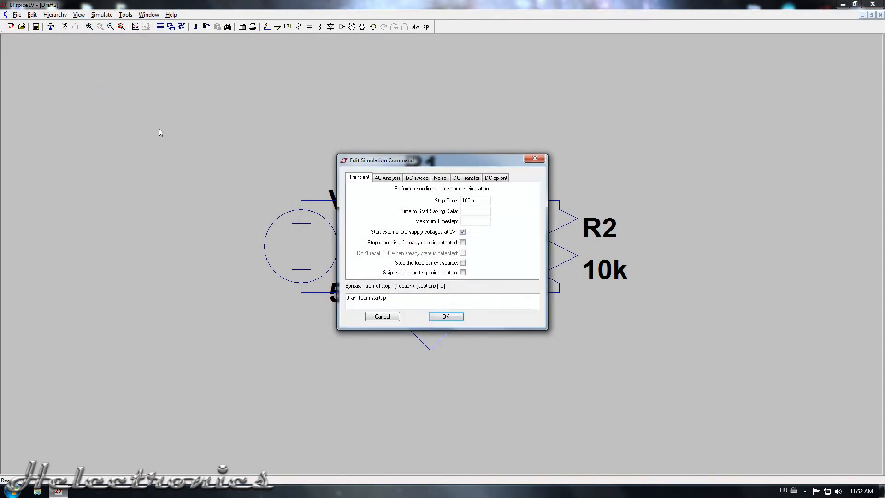
Enter a 1 s stop time for the transient simulation and confirm.
text(1)
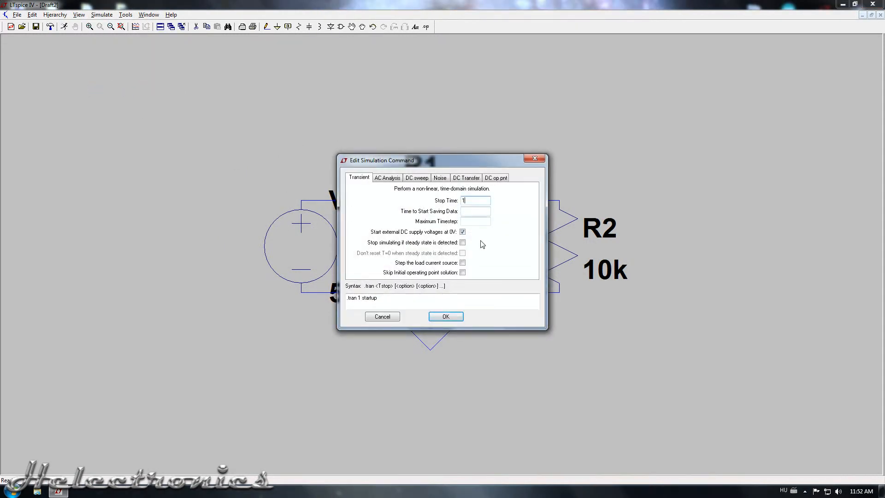
mouse_move(472, 250)
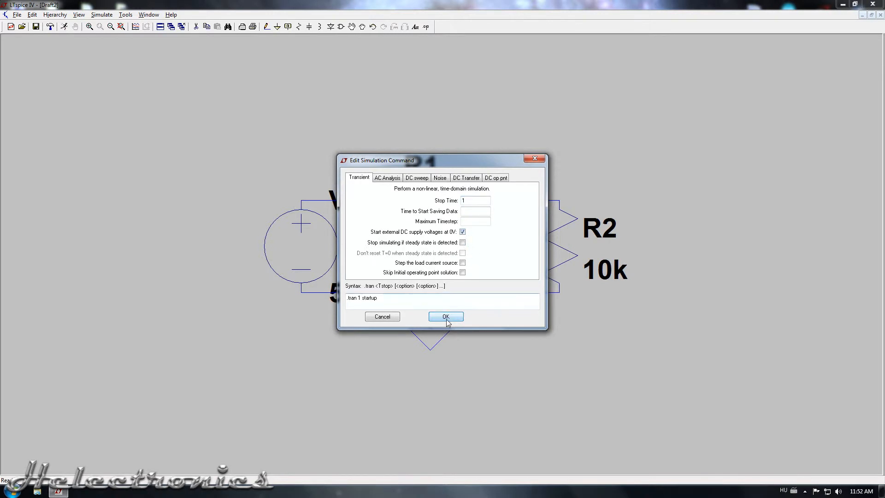
click(446, 316)
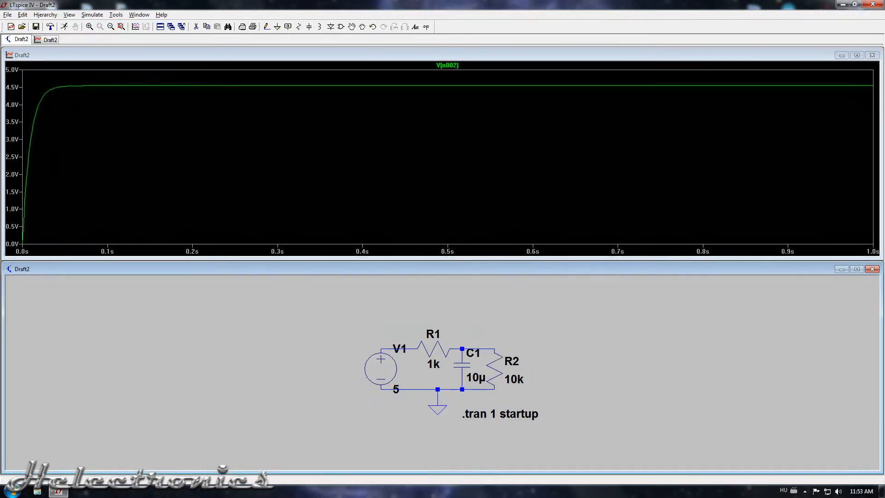
mouse_move(25, 78)
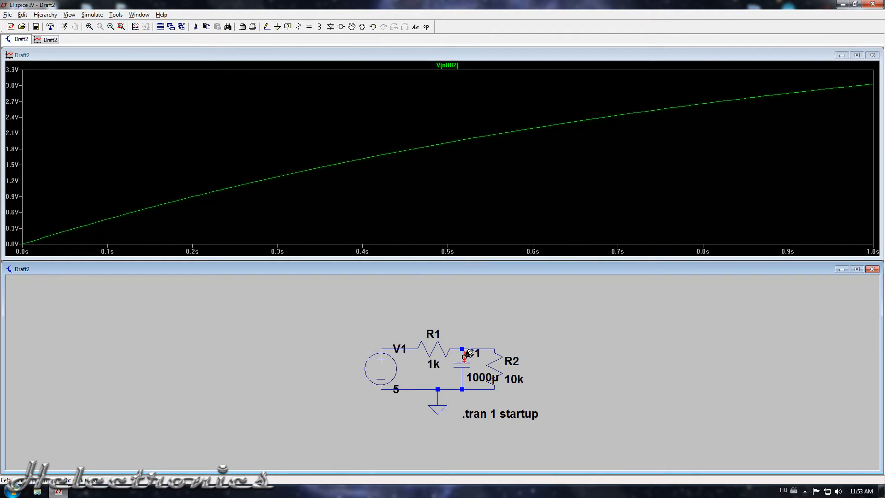
Rerun the simulation from the Simulate menu with the updated component values.
click(92, 14)
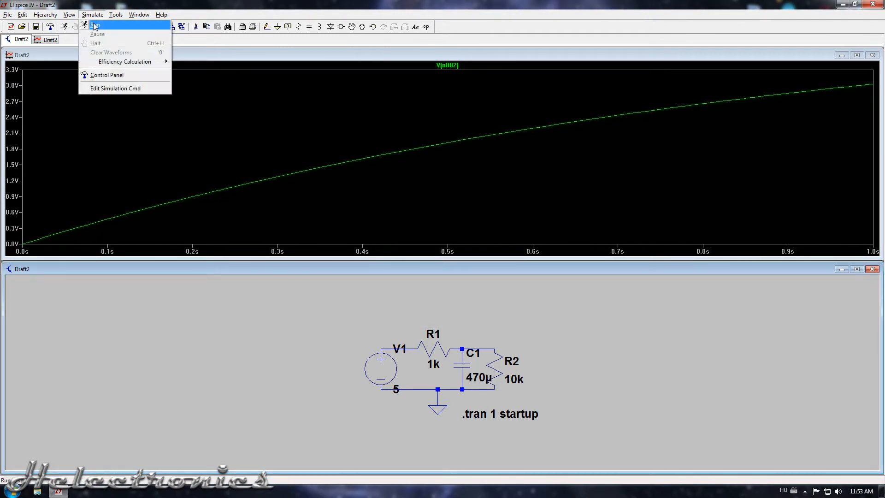
click(94, 24)
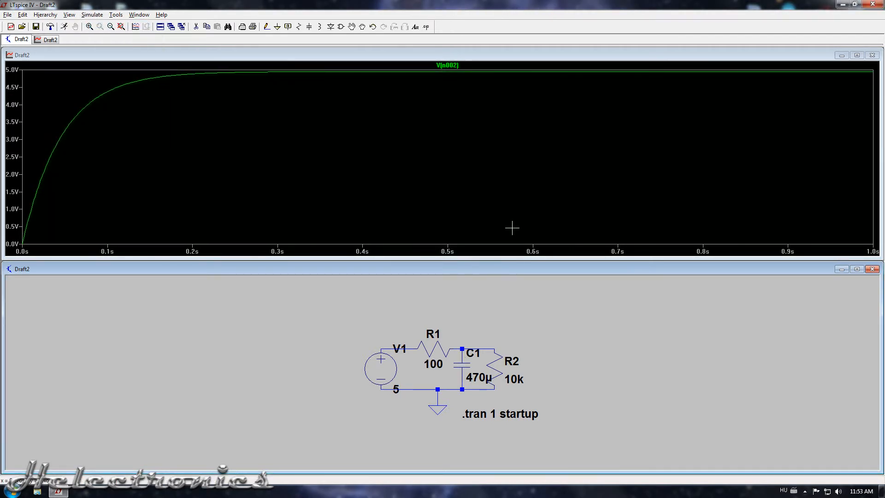
mouse_move(459, 370)
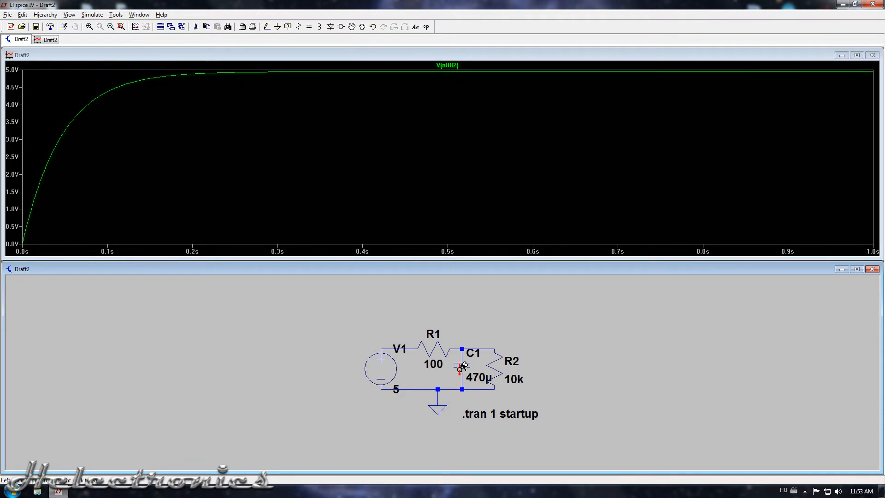